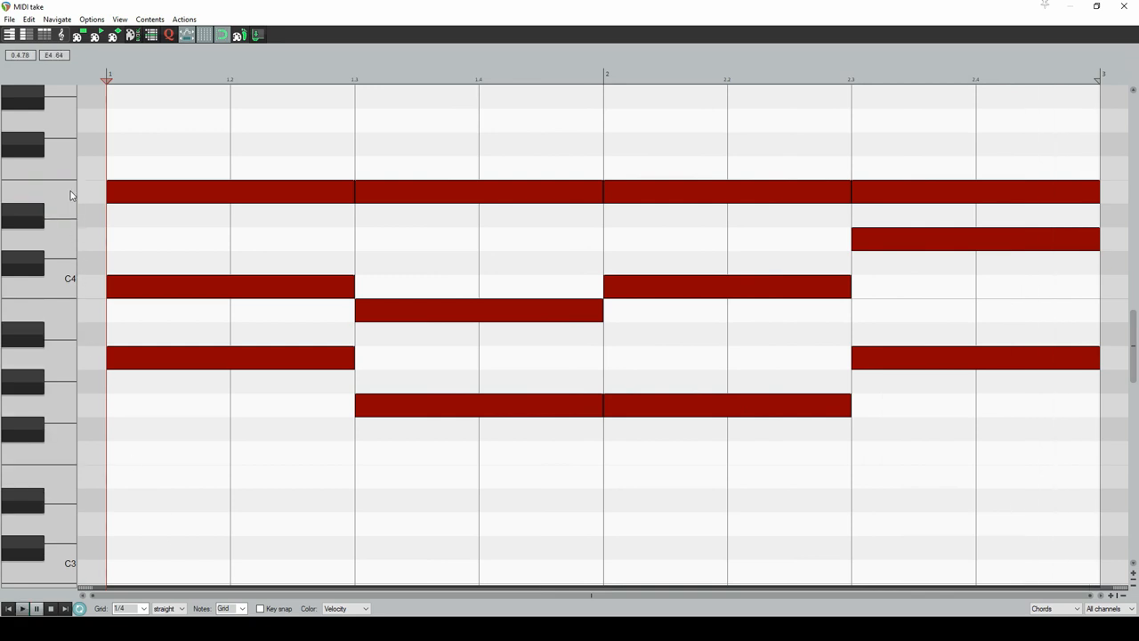
# Select the held top note and the chord notes to duplicate the four-chord progression
pyautogui.click(476, 192)
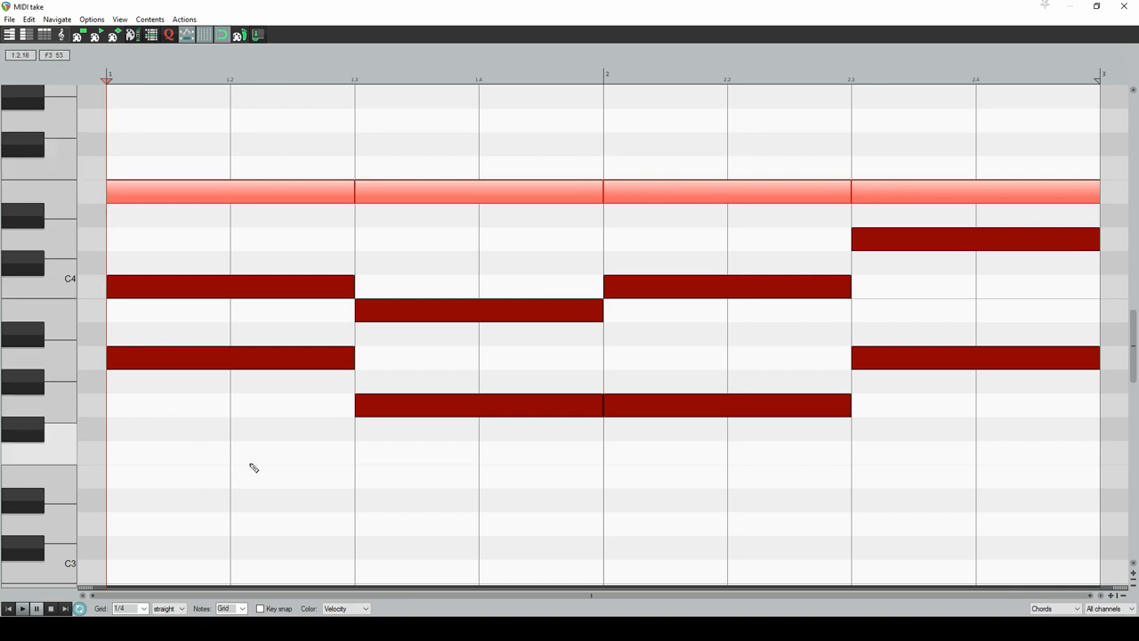
pyautogui.moveTo(92, 368)
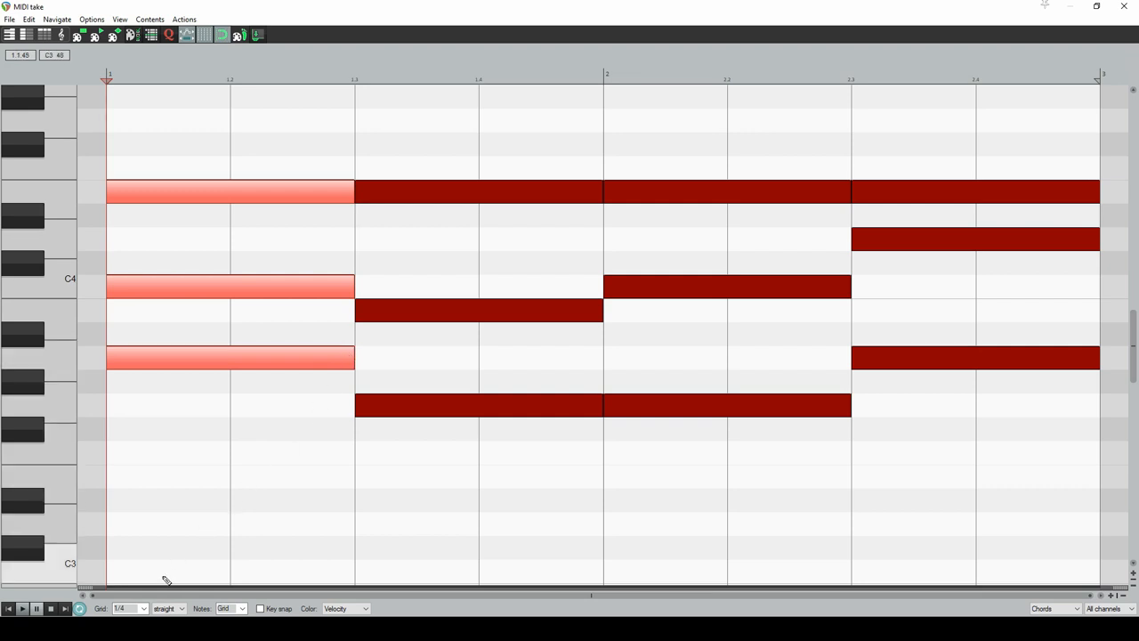
pyautogui.click(132, 609)
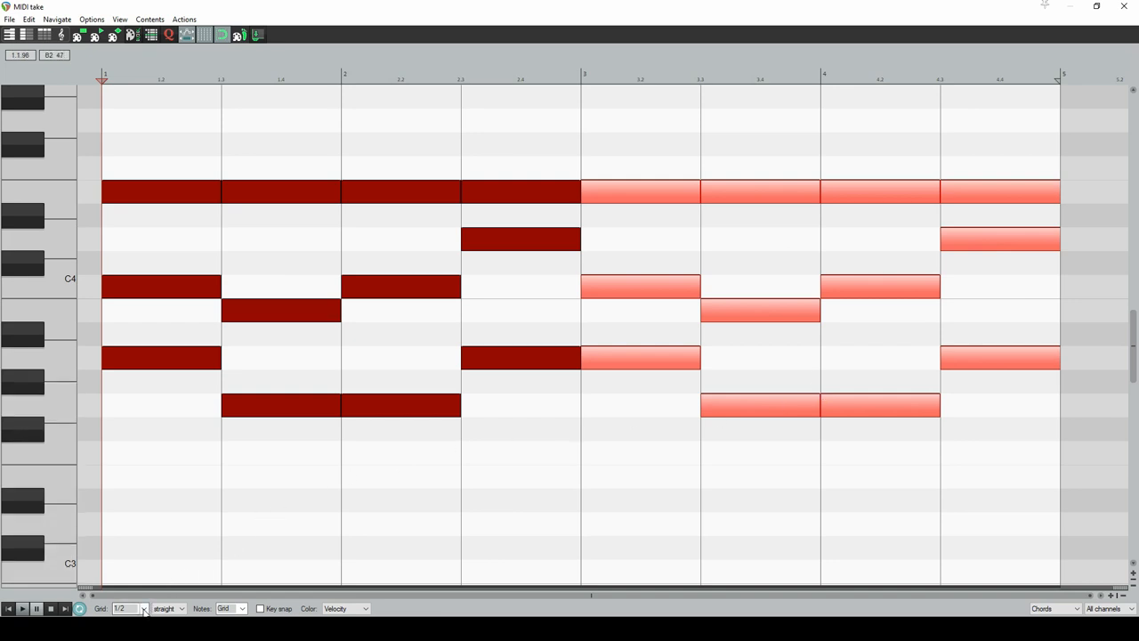
# Set the MIDI editor grid division to 1/8 notes
pyautogui.click(139, 609)
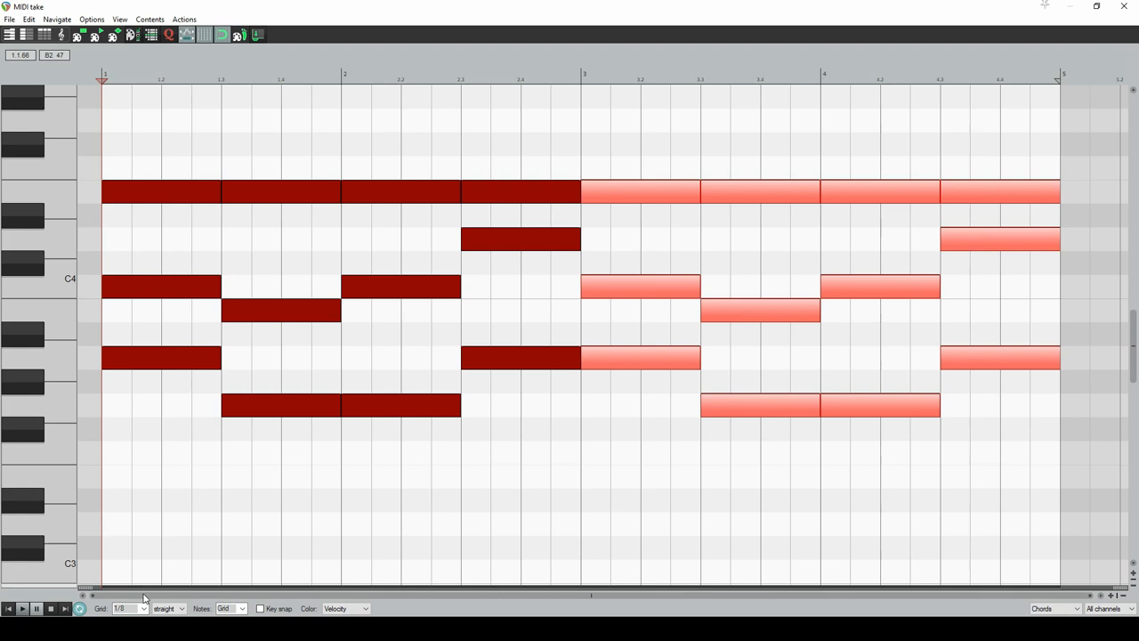
pyautogui.click(143, 609)
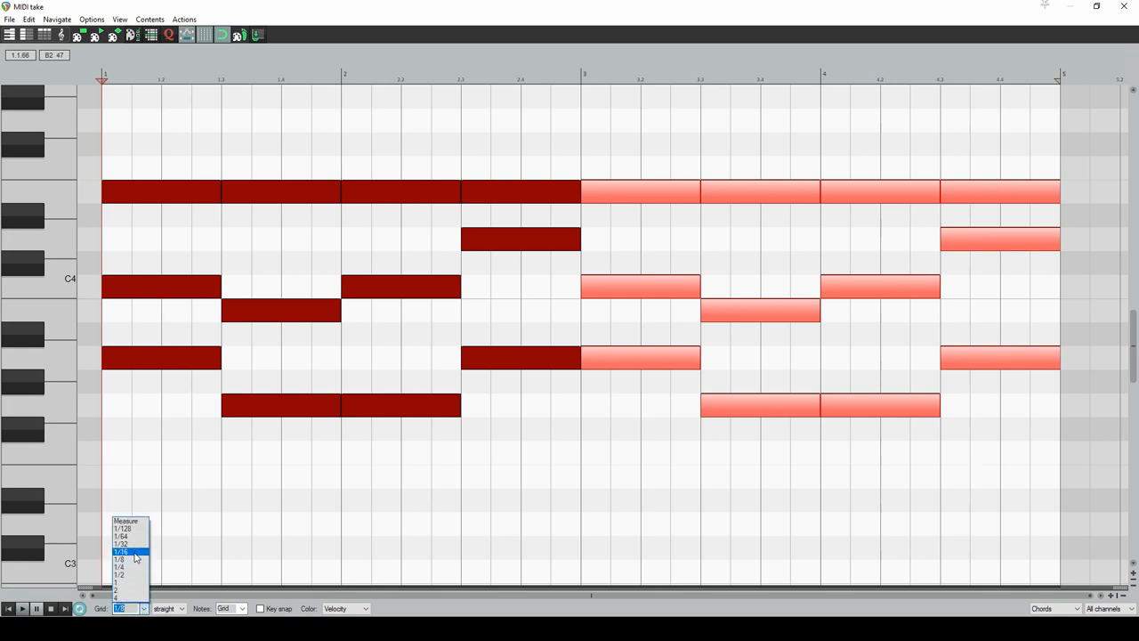
pyautogui.click(125, 562)
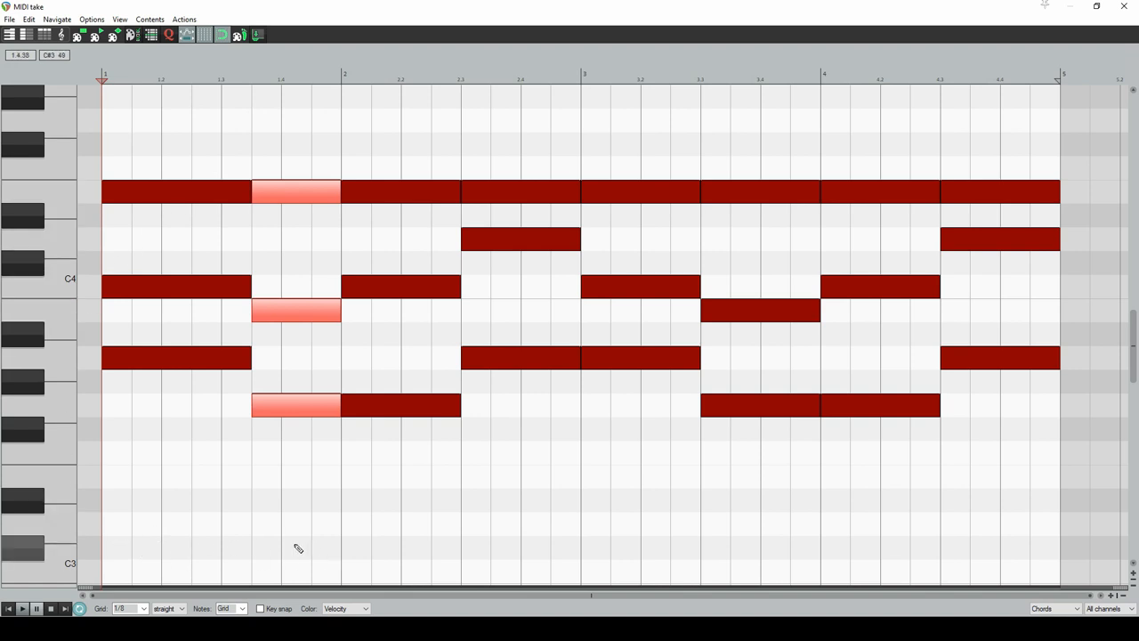
pyautogui.moveTo(306, 554)
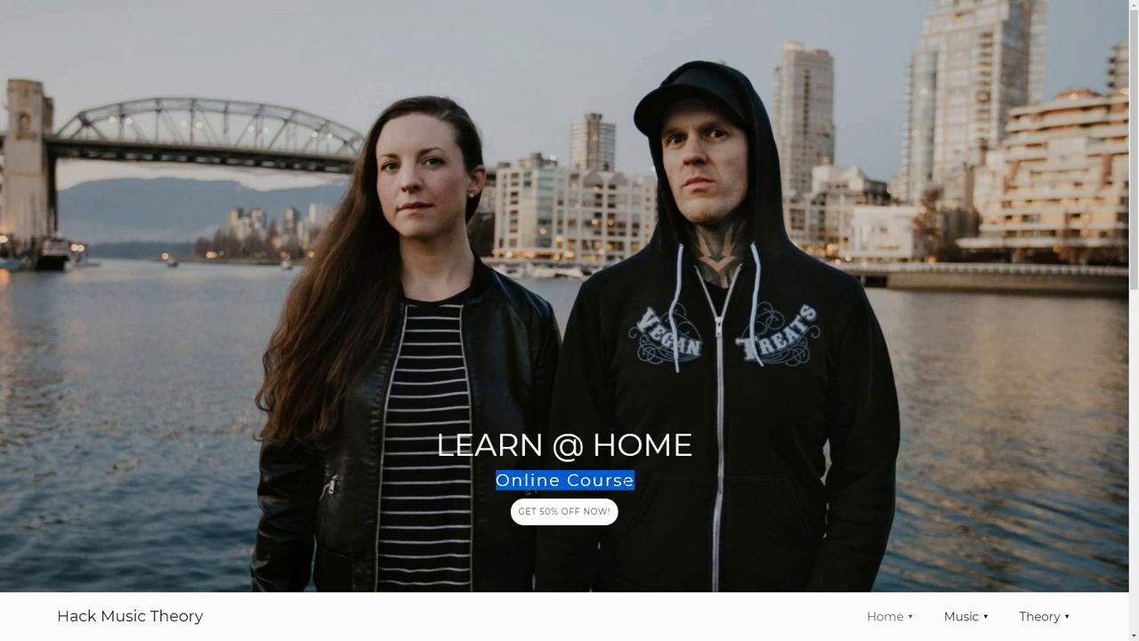
# Highlight the first bullet of the course description on the online course page
pyautogui.click(563, 510)
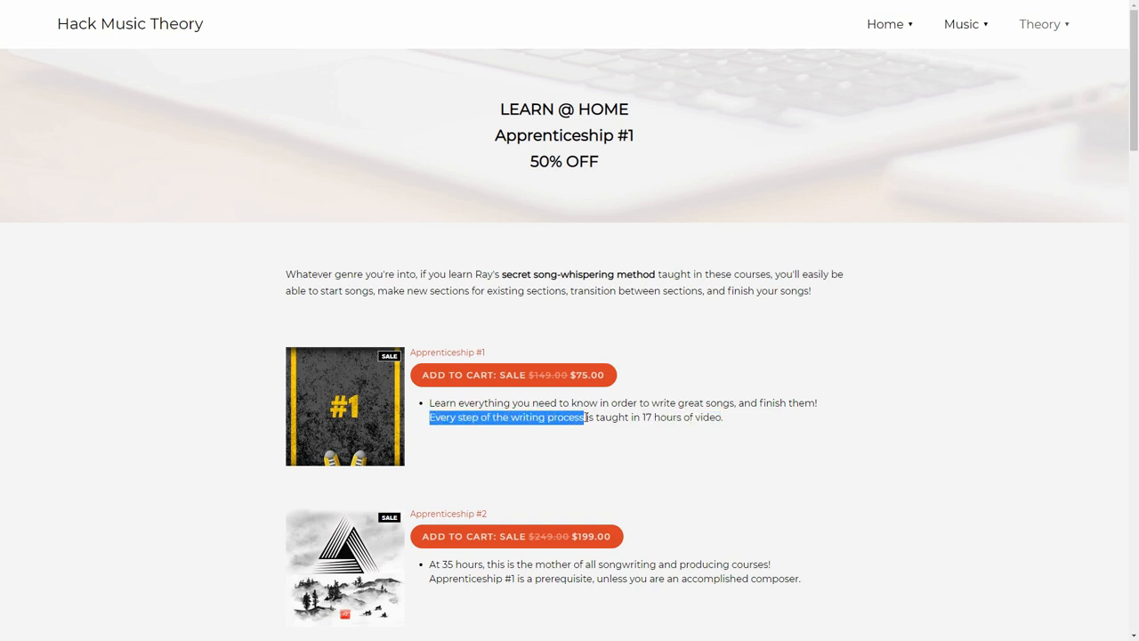
pyautogui.moveTo(427, 402); pyautogui.dragTo(537, 402)
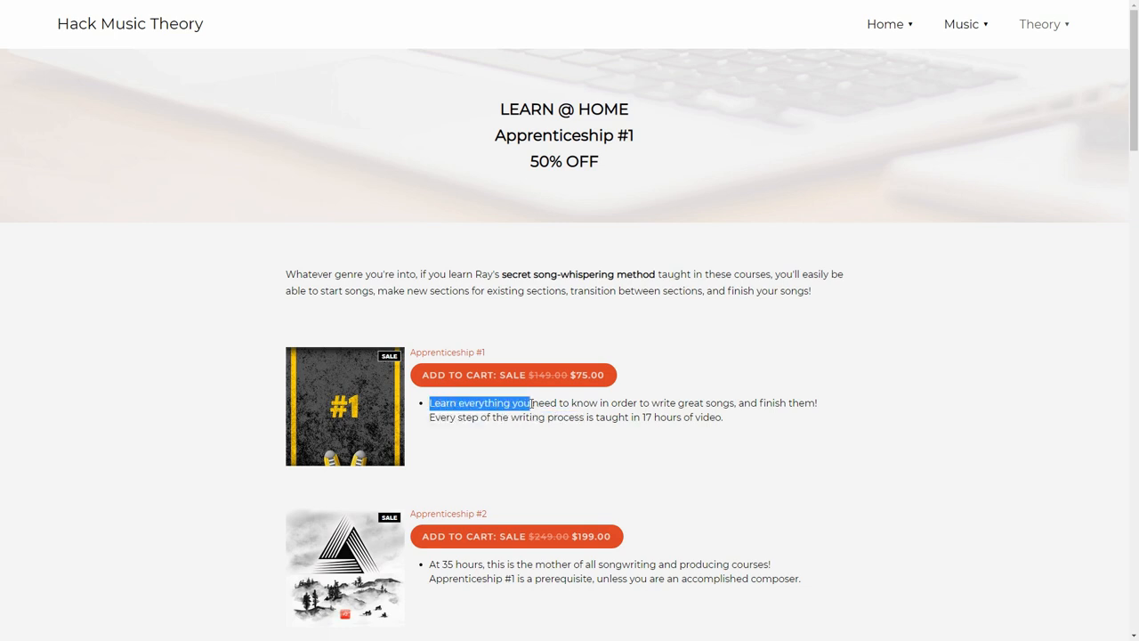
pyautogui.moveTo(533, 403); pyautogui.dragTo(673, 403)
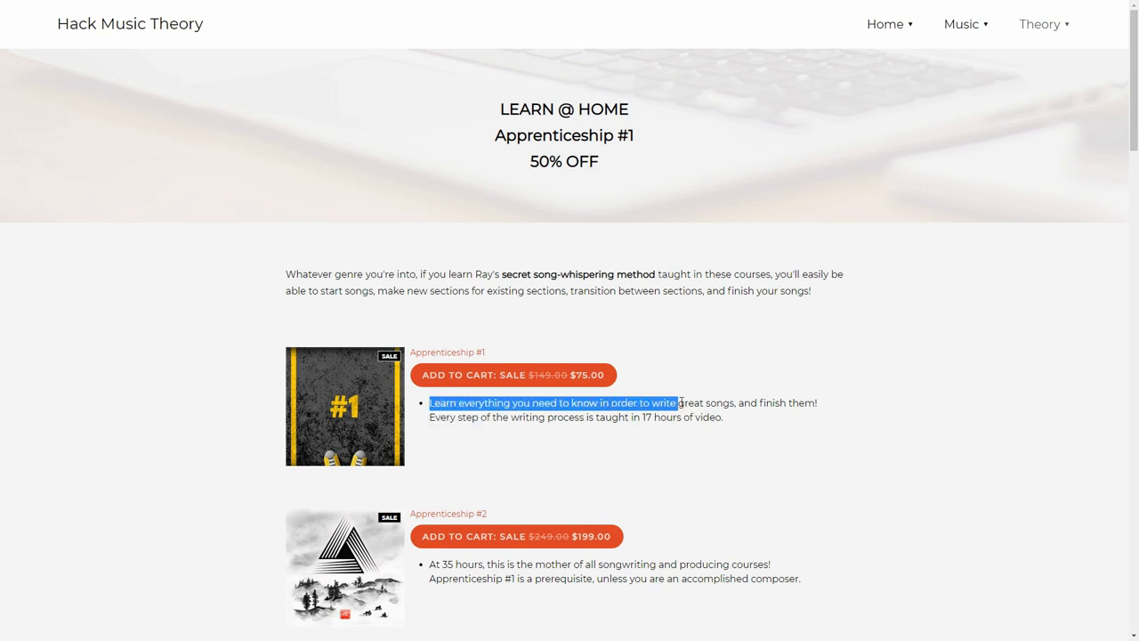
pyautogui.moveTo(676, 403); pyautogui.dragTo(818, 402)
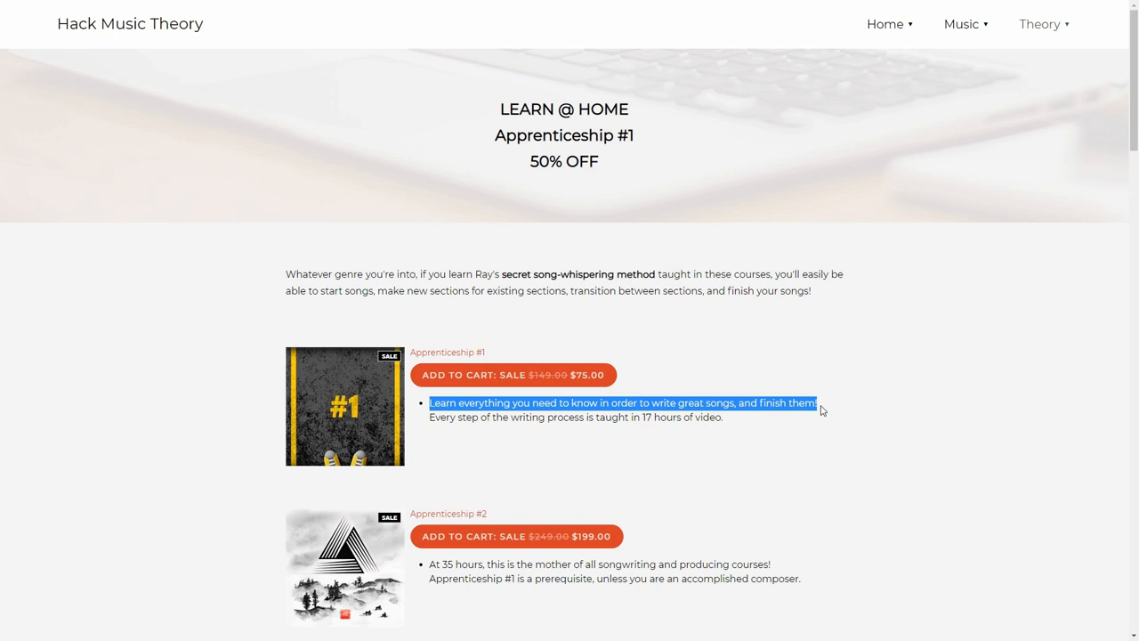
pyautogui.moveTo(544, 377)
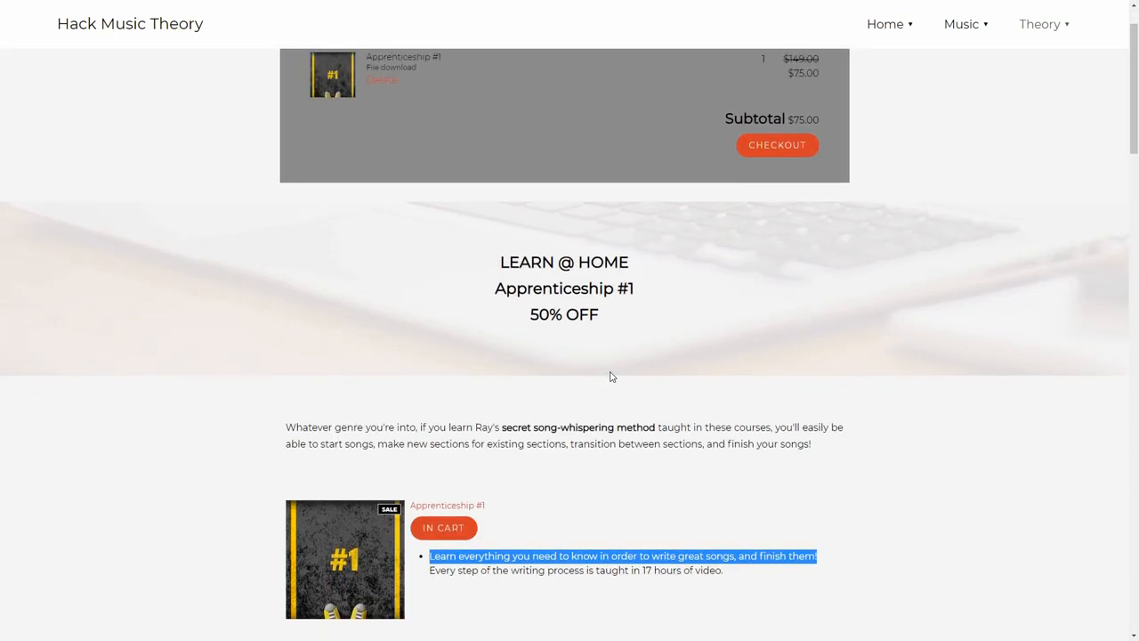
# Proceed to checkout with the Apprenticeship #1 course in the cart
pyautogui.click(776, 146)
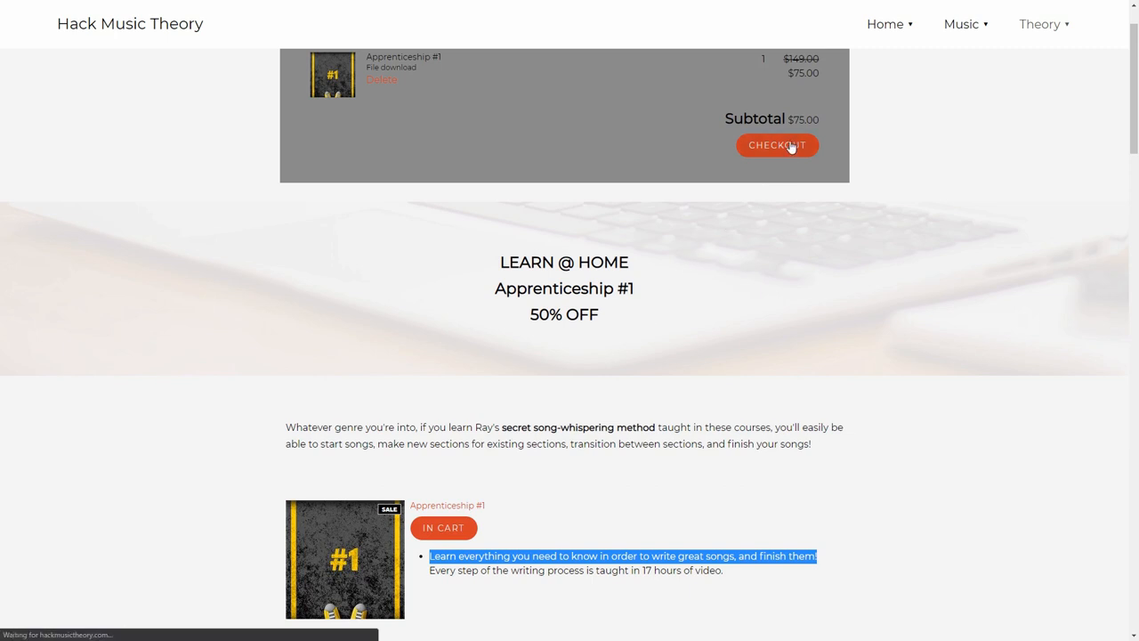